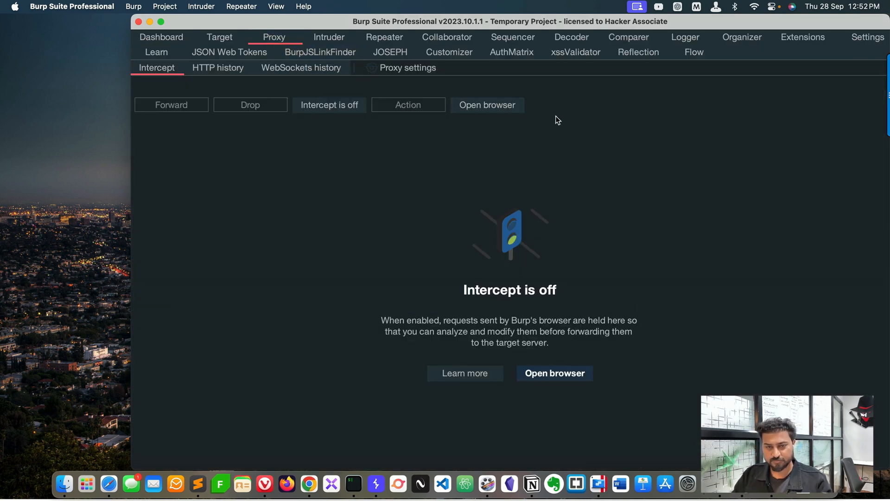
# Step: Launch Burp's proxied Chromium browser from Proxy > Intercept, with intercept off
pyautogui.click(554, 373)
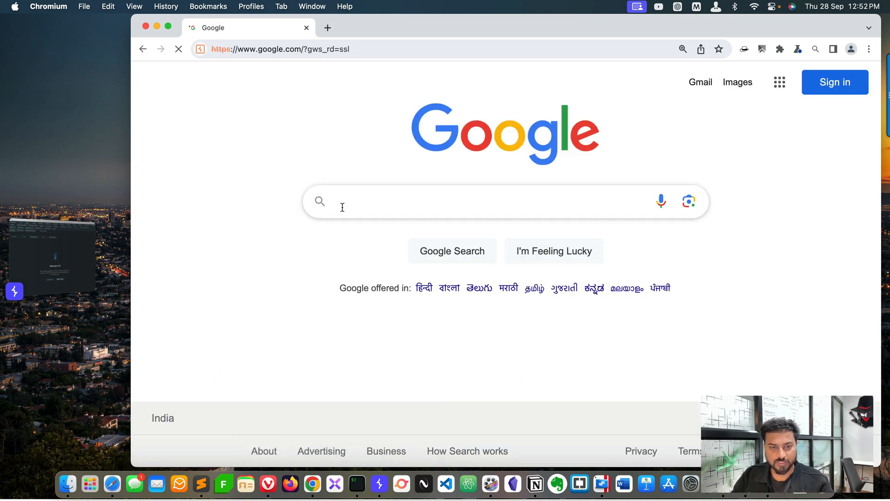
# Step: Search Google for 'apsa' and pick the 'apsara ice creams' suggestion
pyautogui.write('apsare ice')
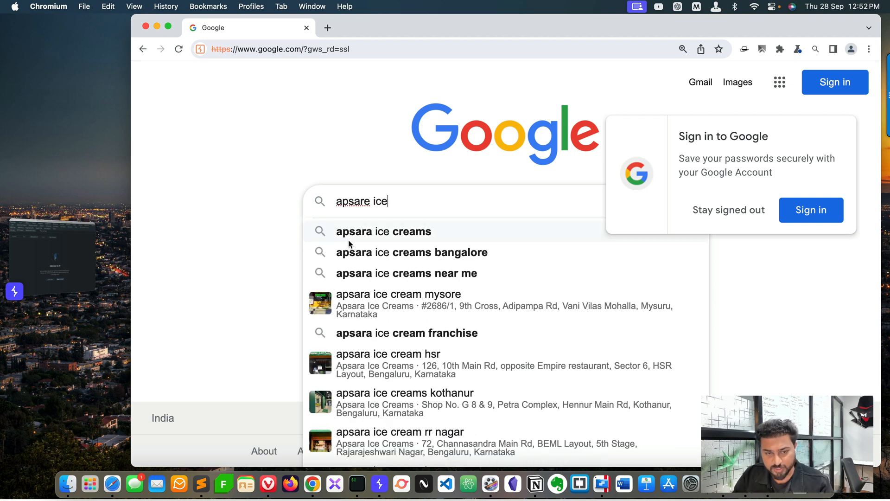
pyautogui.click(384, 231)
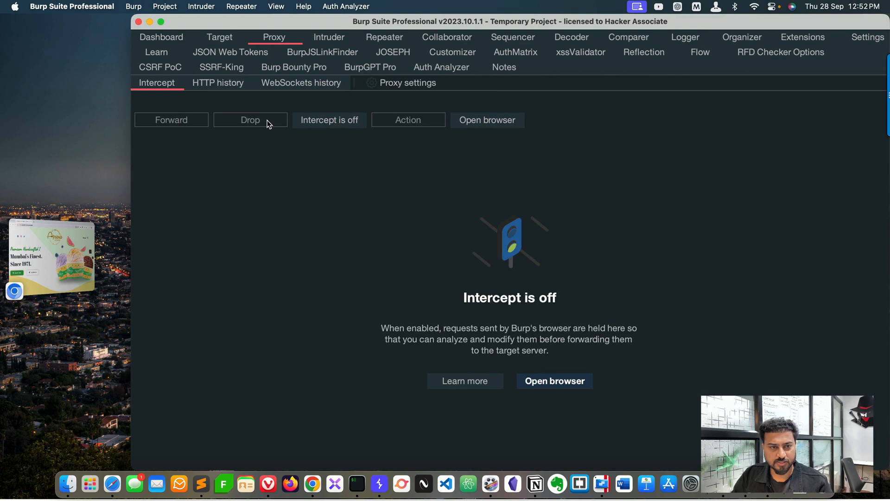
# Step: Show the Target site map and bring up the apsaraicecreams.com host's options
pyautogui.click(219, 37)
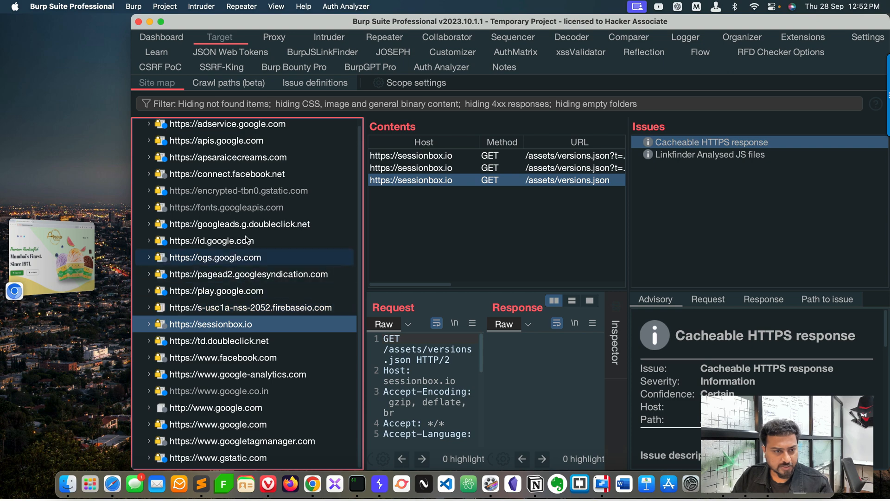
pyautogui.rightClick(228, 157)
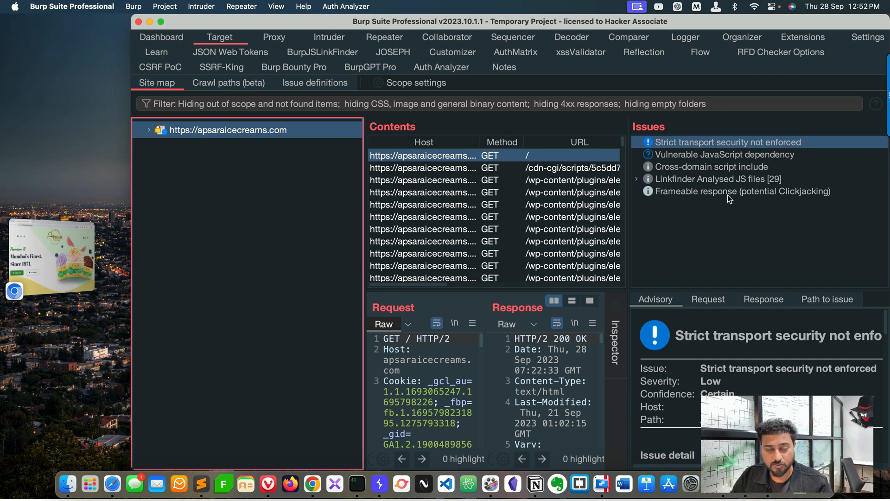
pyautogui.moveTo(809, 218)
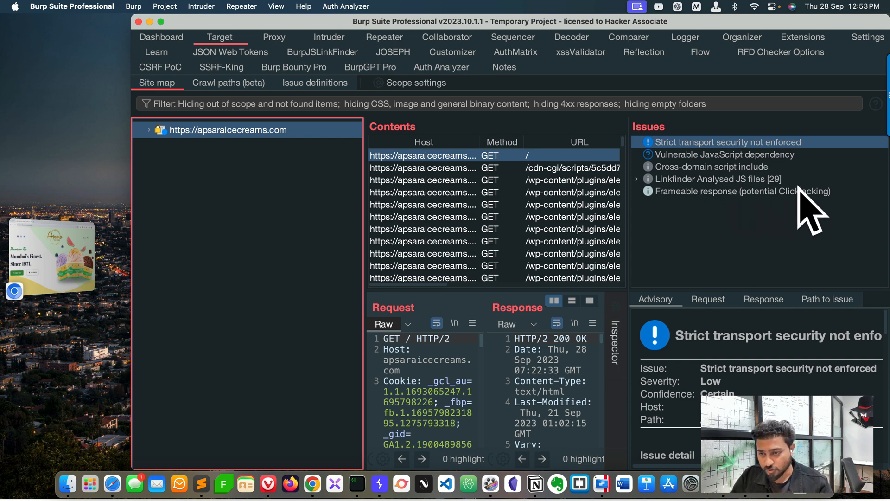
# Step: Review the apsaraicecreams.com host's context menu, then dismiss it without choosing anything
pyautogui.rightClick(228, 129)
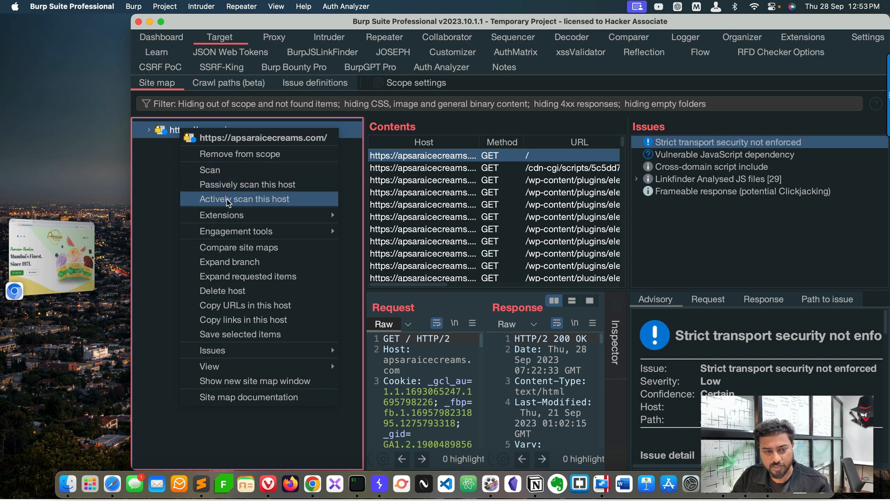
pyautogui.moveTo(295, 202)
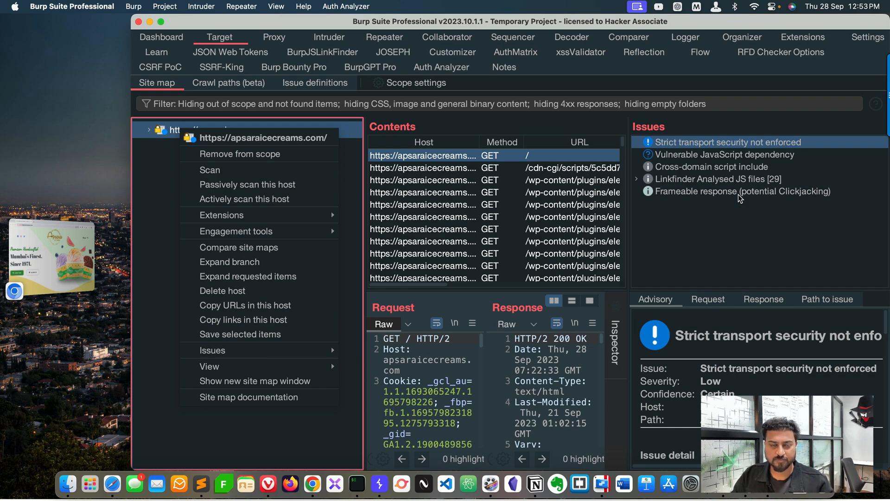
pyautogui.moveTo(420, 98)
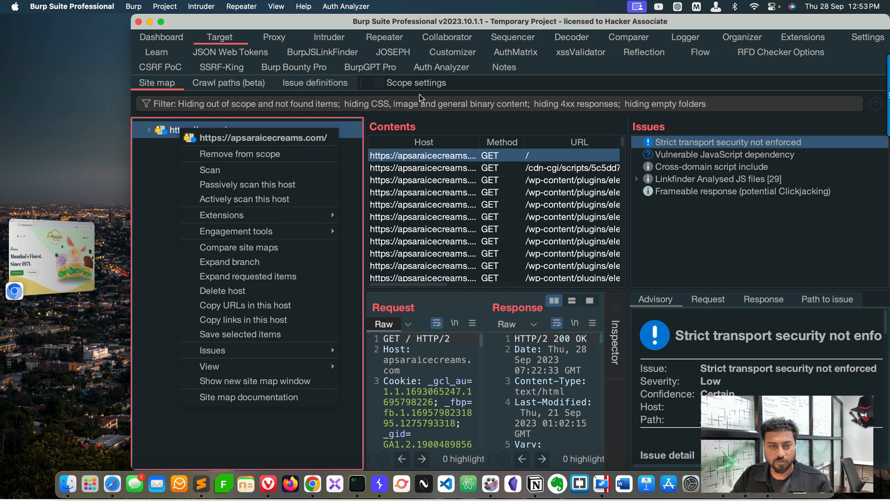
pyautogui.click(66, 194)
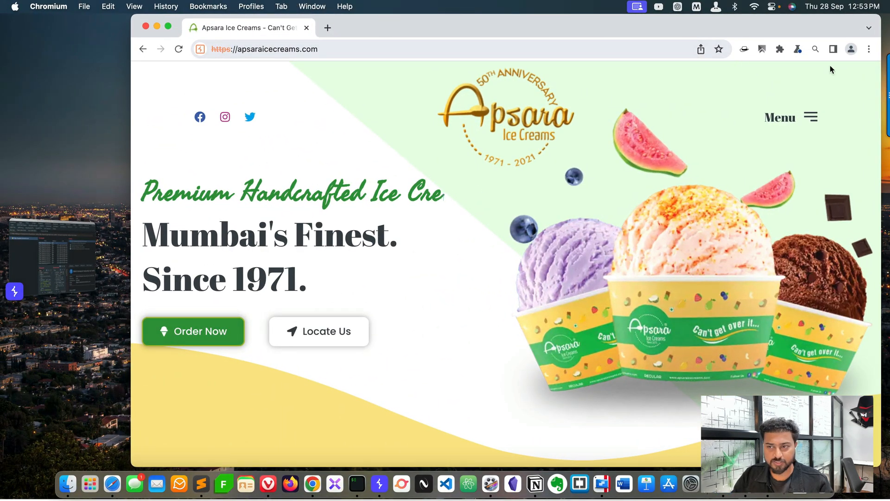
# Step: Open the Developer Tools console on the Apsara site, then return to Burp Suite
pyautogui.click(868, 48)
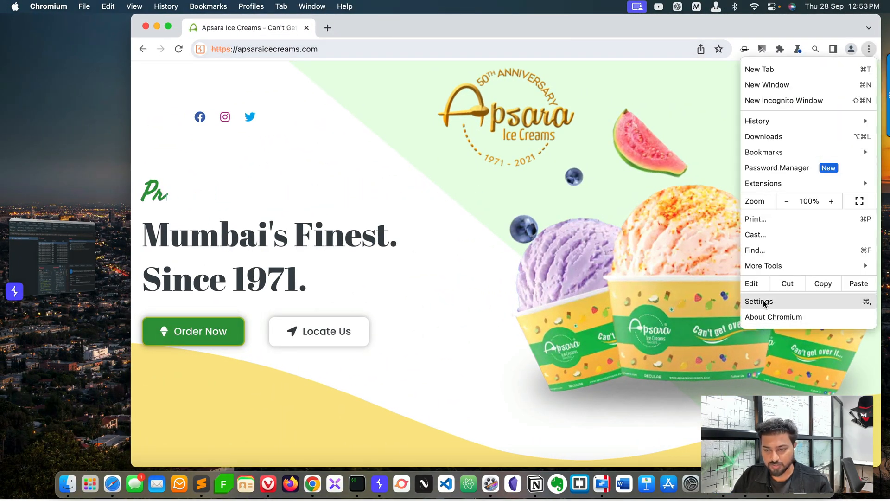
pyautogui.click(759, 301)
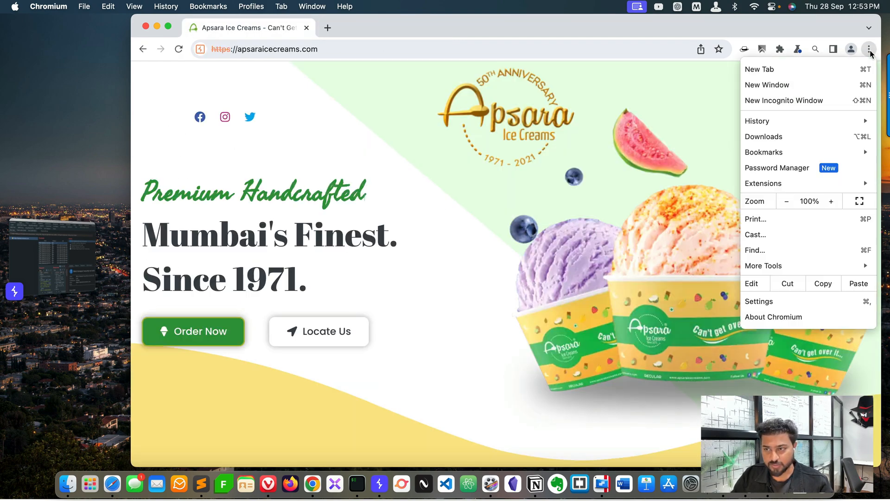
pyautogui.click(764, 266)
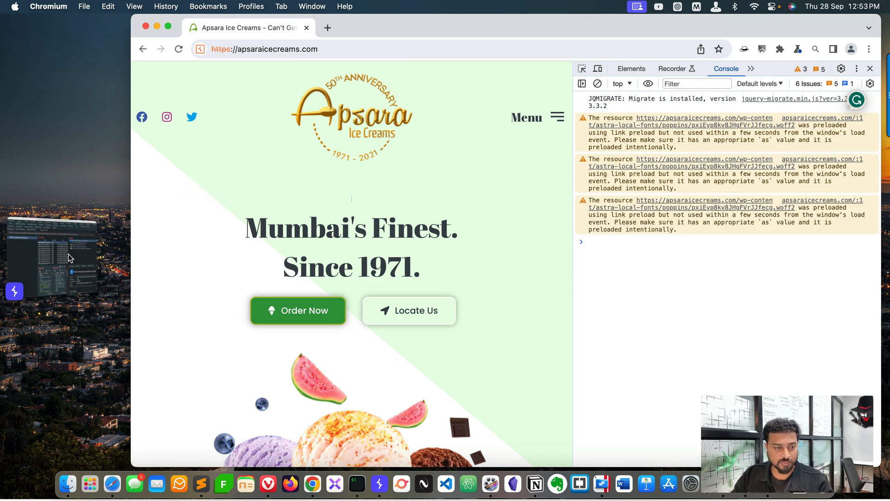
pyautogui.click(134, 6)
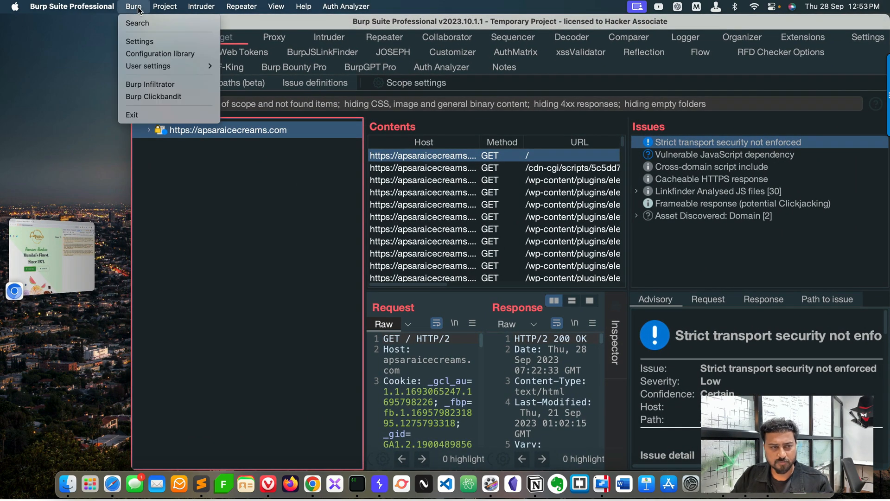
pyautogui.moveTo(151, 84)
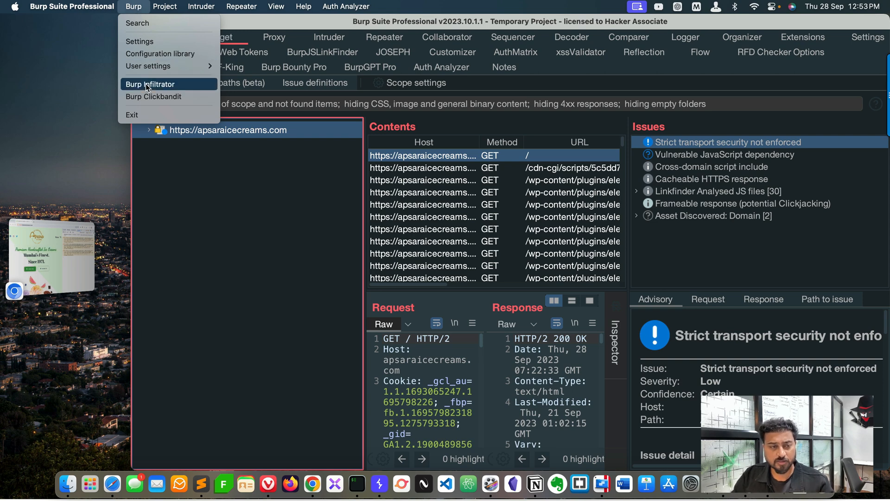
# Step: Launch Burp Clickbandit from the Burp menu to get its script
pyautogui.click(153, 97)
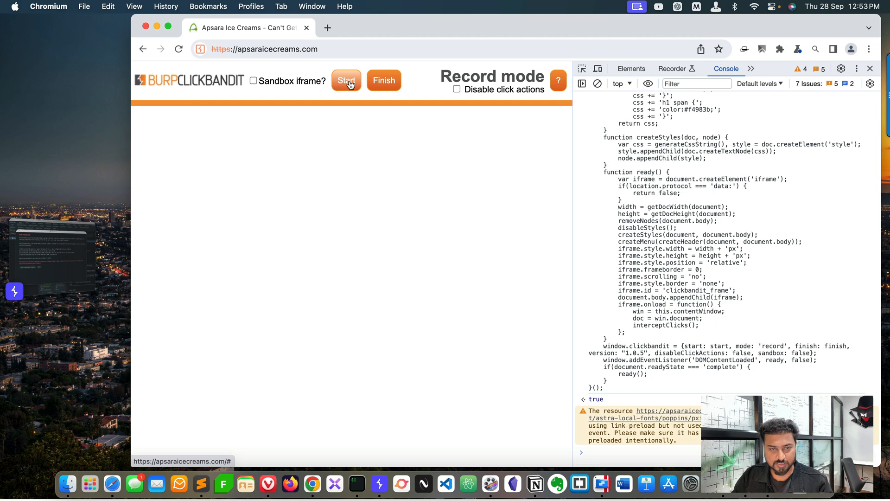
# Step: Start Clickbandit recording, click the site's Menu, and scroll toward Our Flavours
pyautogui.click(346, 81)
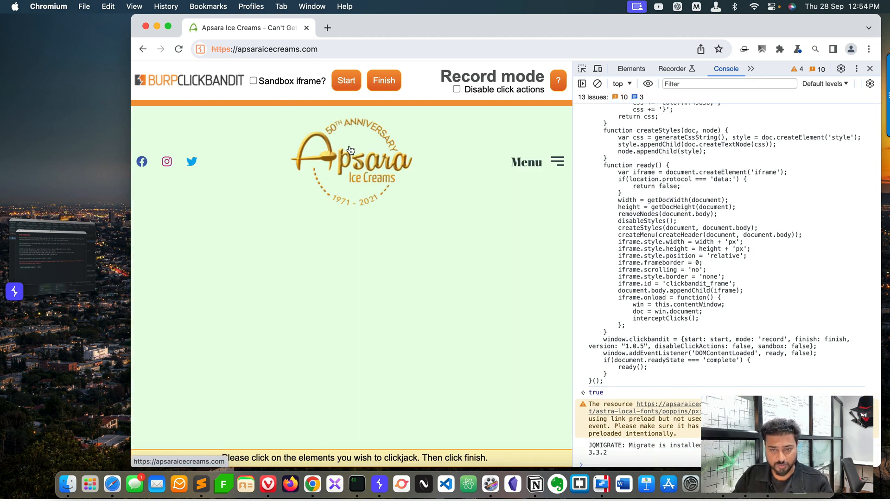
pyautogui.click(526, 162)
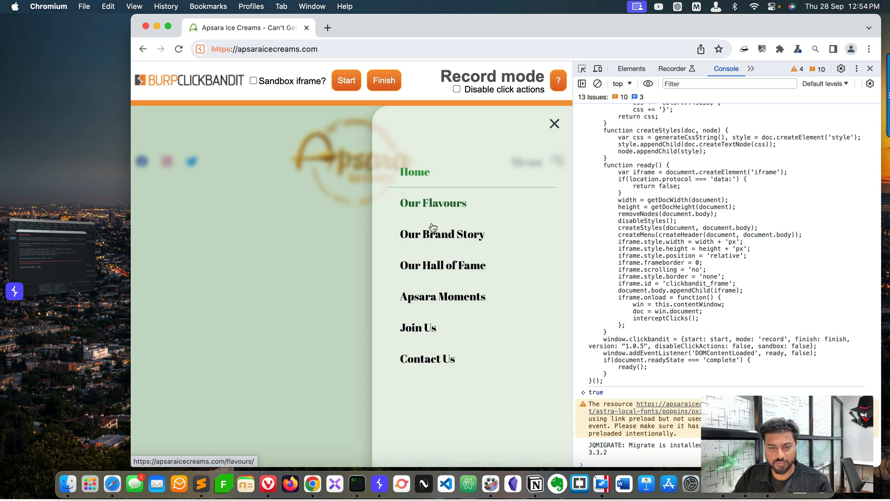
pyautogui.moveTo(440, 206)
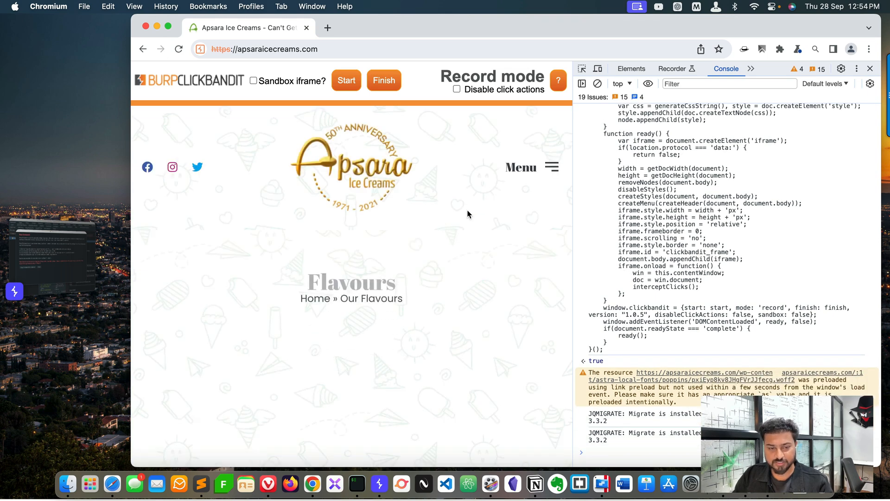
pyautogui.scroll(-3)
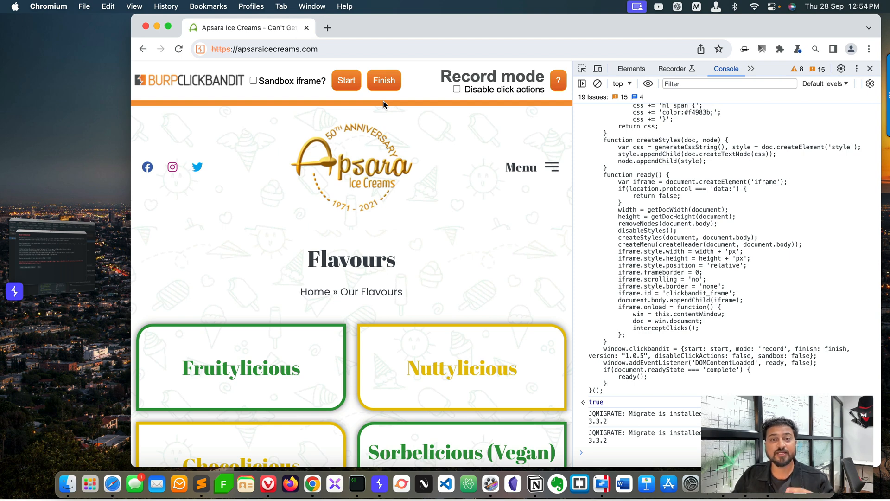
pyautogui.moveTo(392, 109)
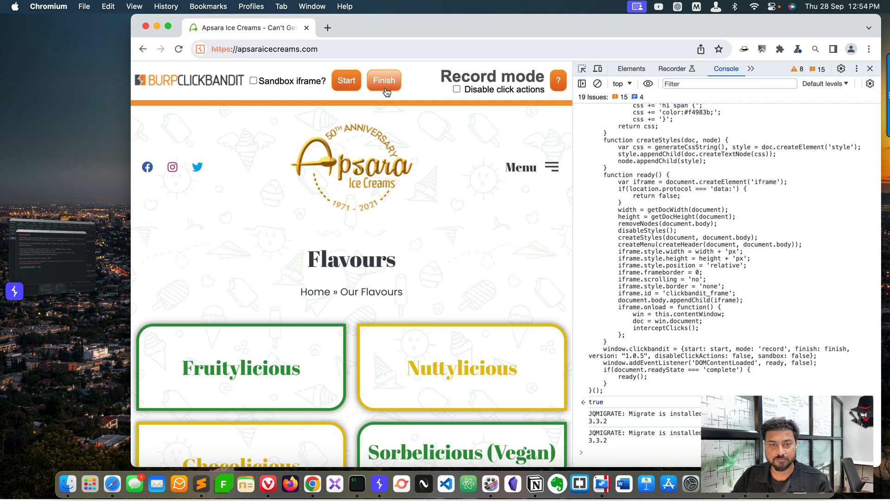
# Step: Finish recording, zoom in on the Click overlay, and download clickjacked (3).html
pyautogui.click(384, 80)
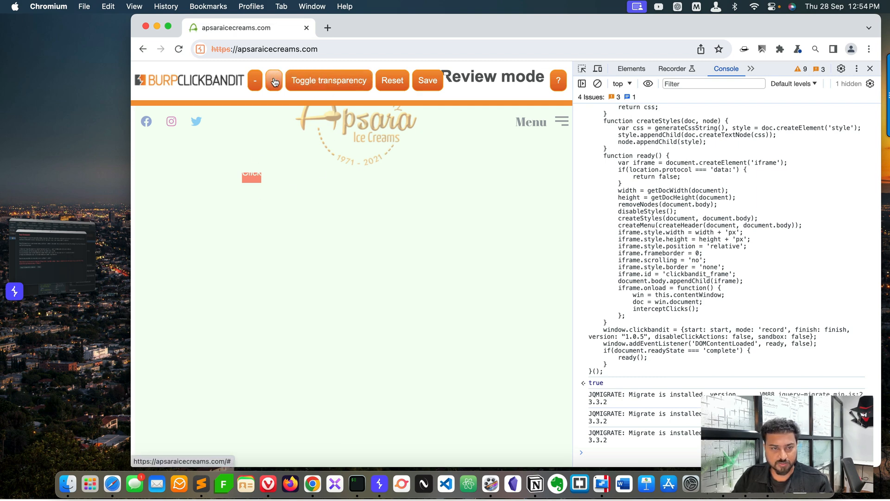
pyautogui.click(273, 80)
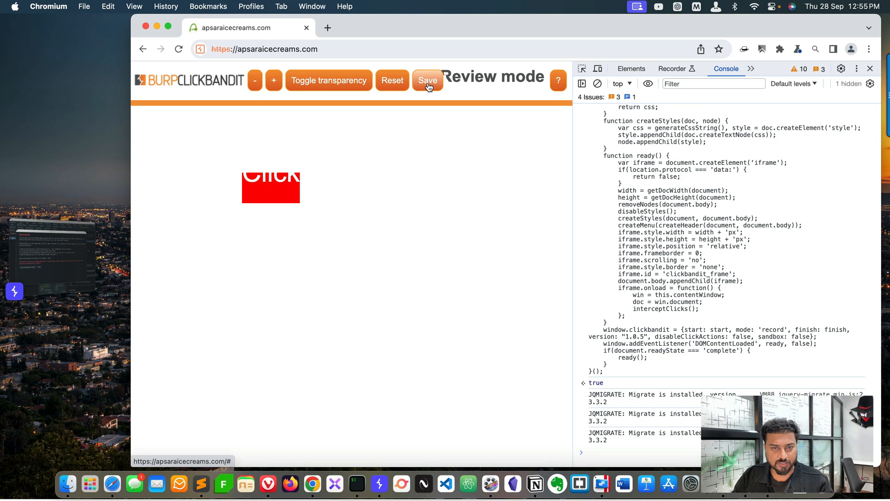
pyautogui.click(427, 80)
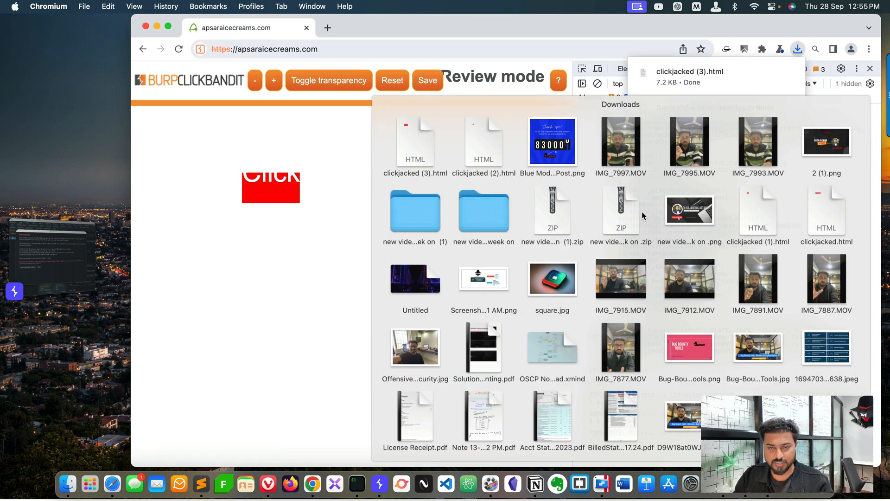